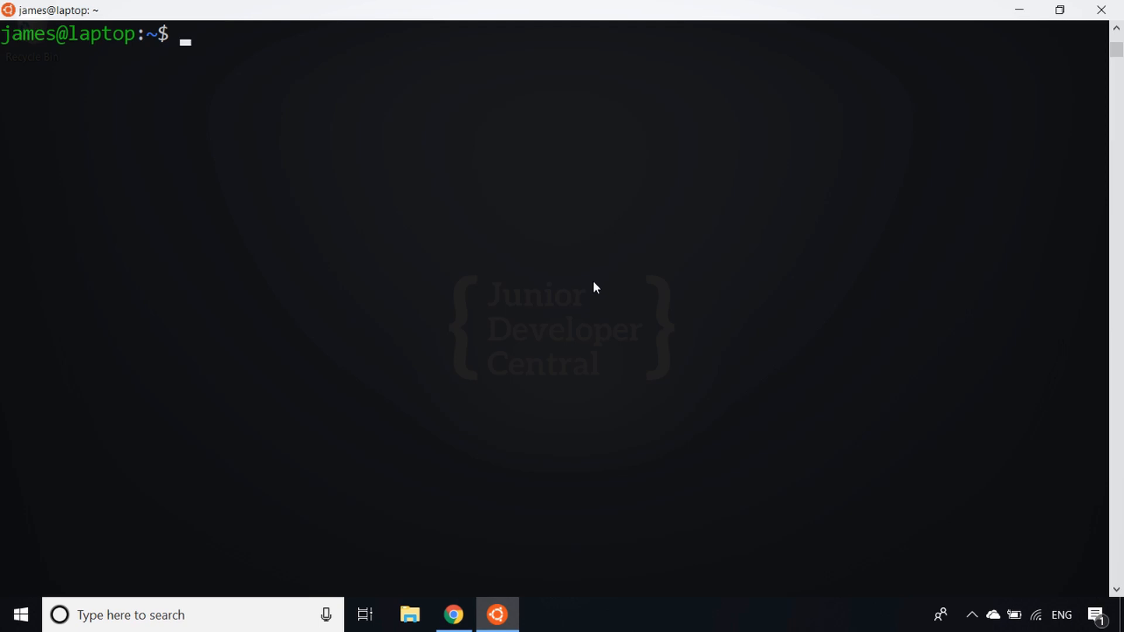
- View the JSON from the 'Fetching multiple random jokes' example URL in a new tab, then return to the terminal
left_click(452, 615)
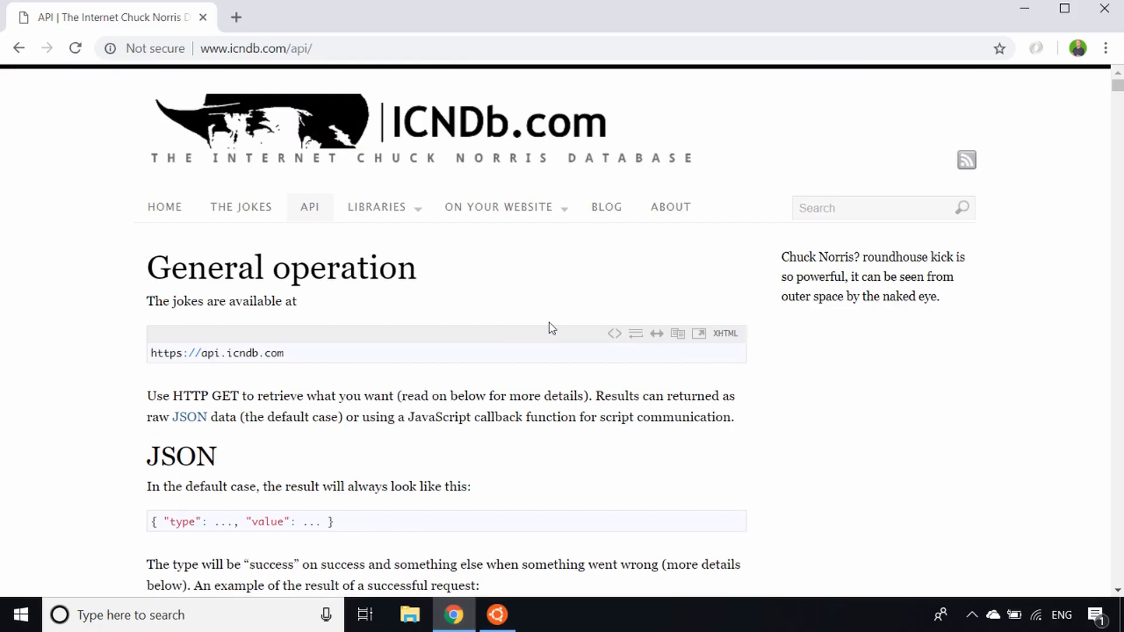
scroll("down", 3)
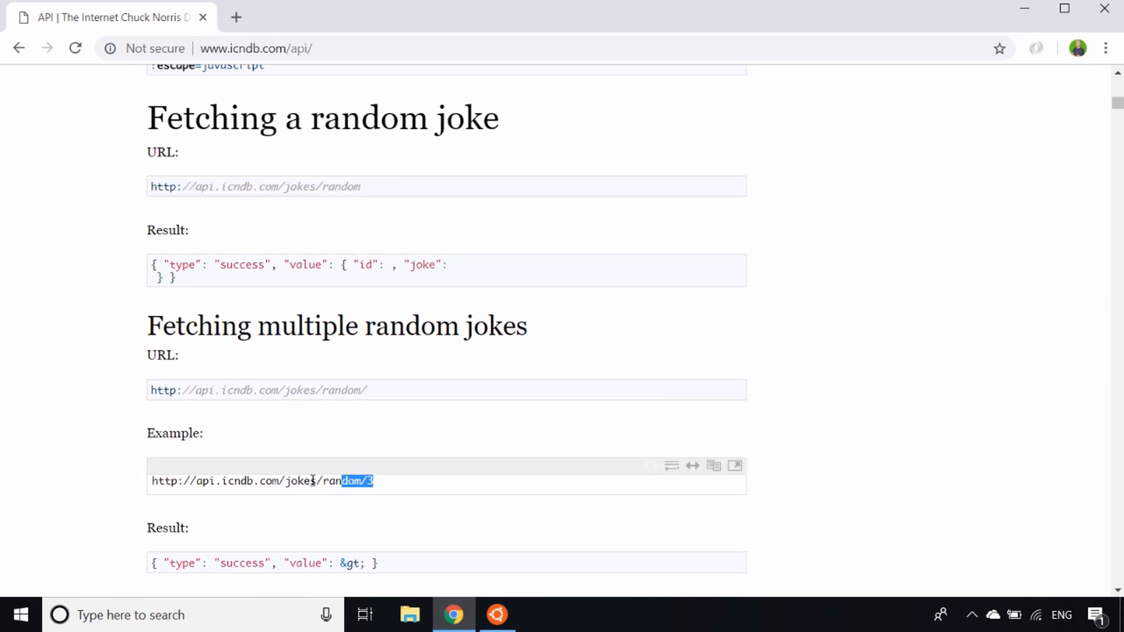
right_click(262, 481)
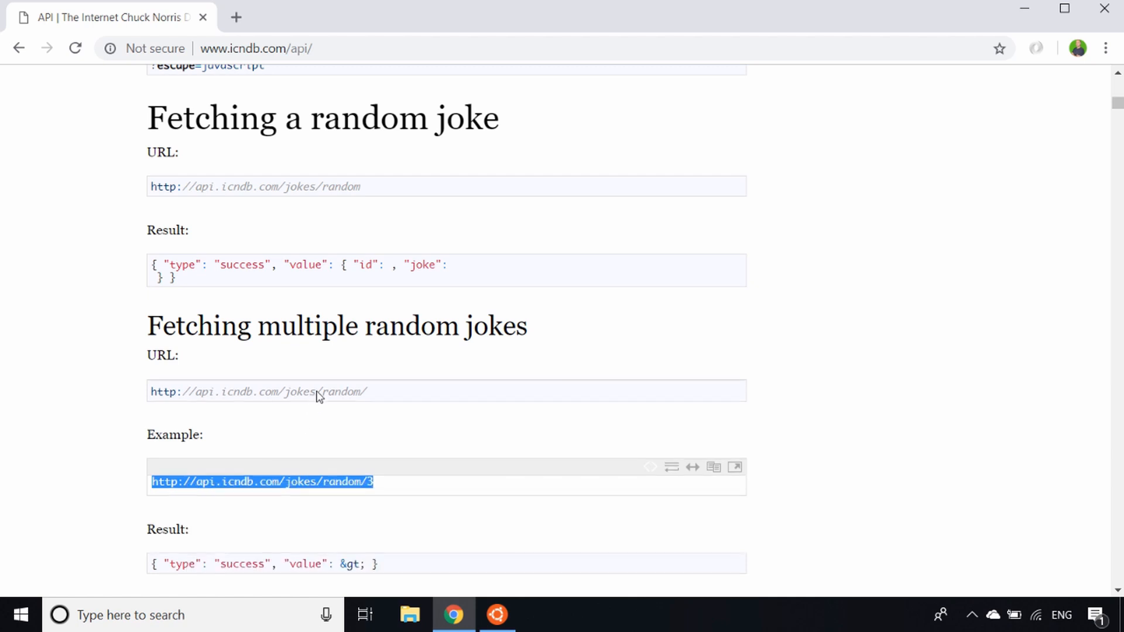
left_click(445, 16)
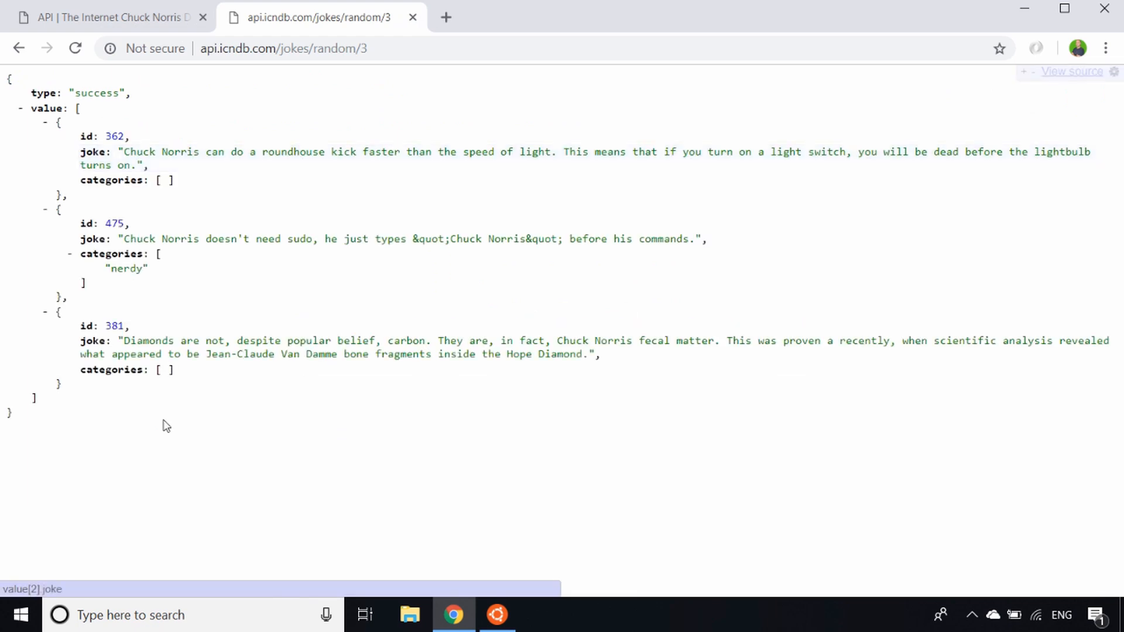
mouse_move(265, 417)
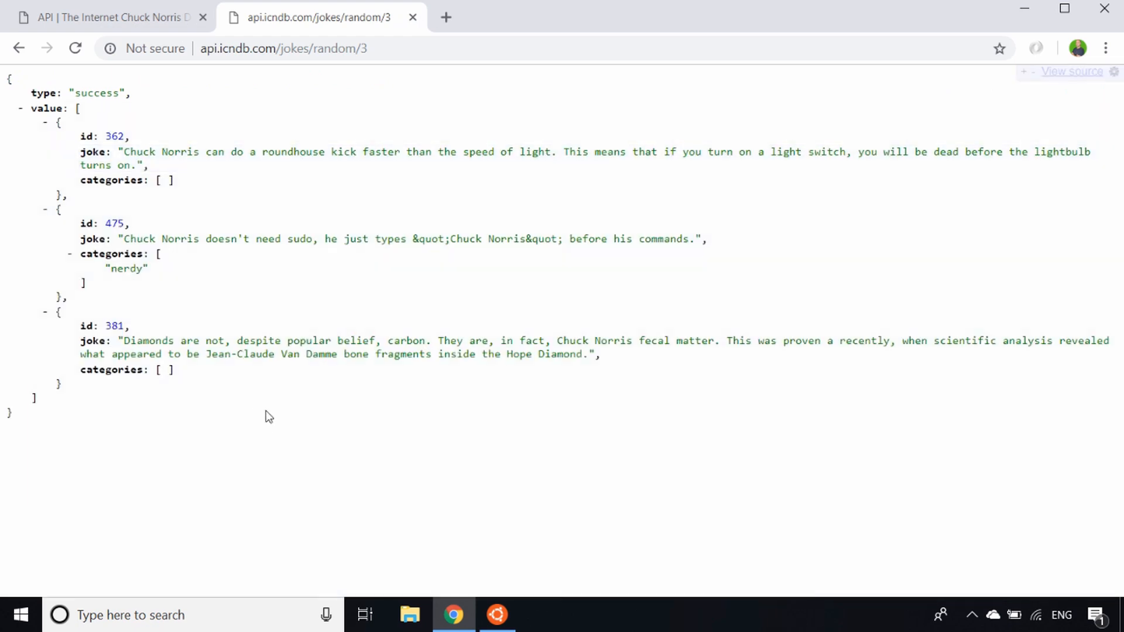
left_click(496, 616)
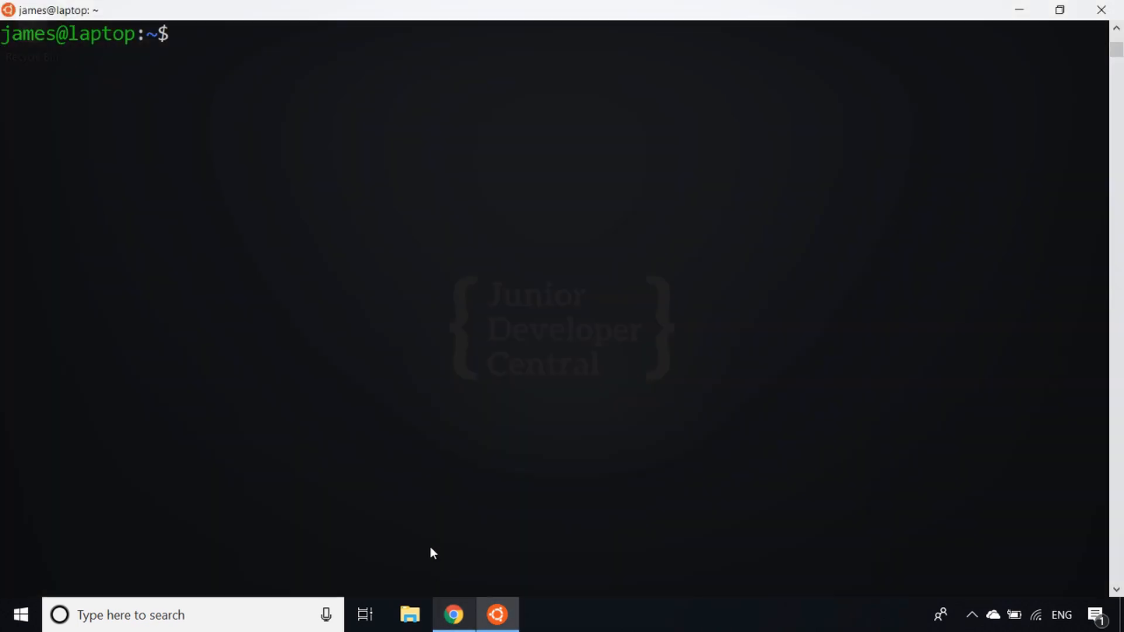
mouse_move(351, 321)
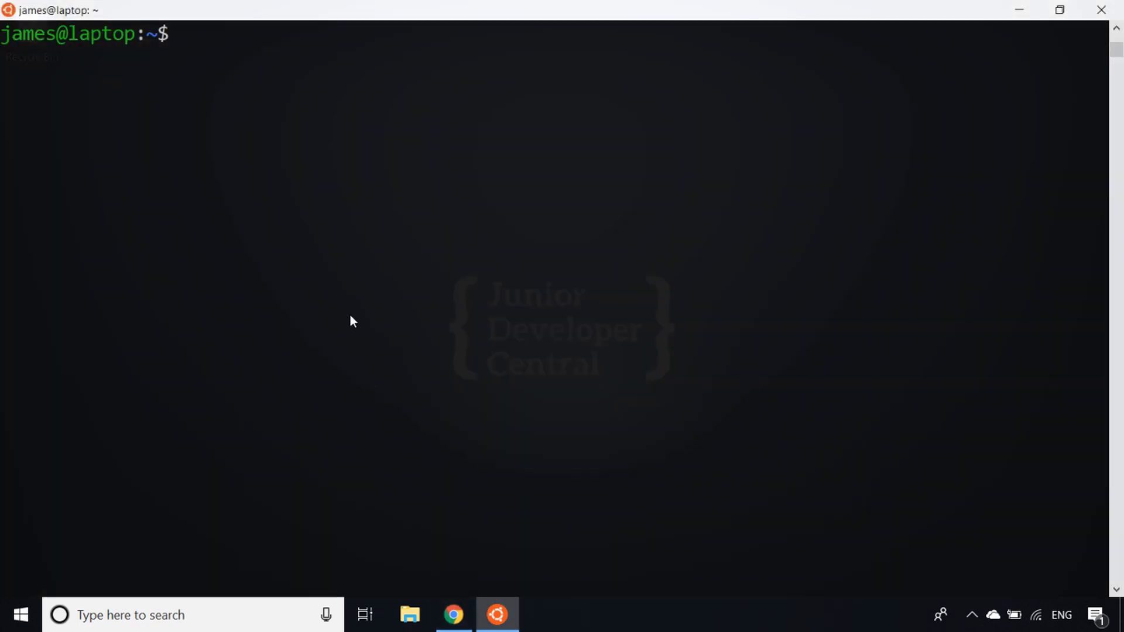
type("curl")
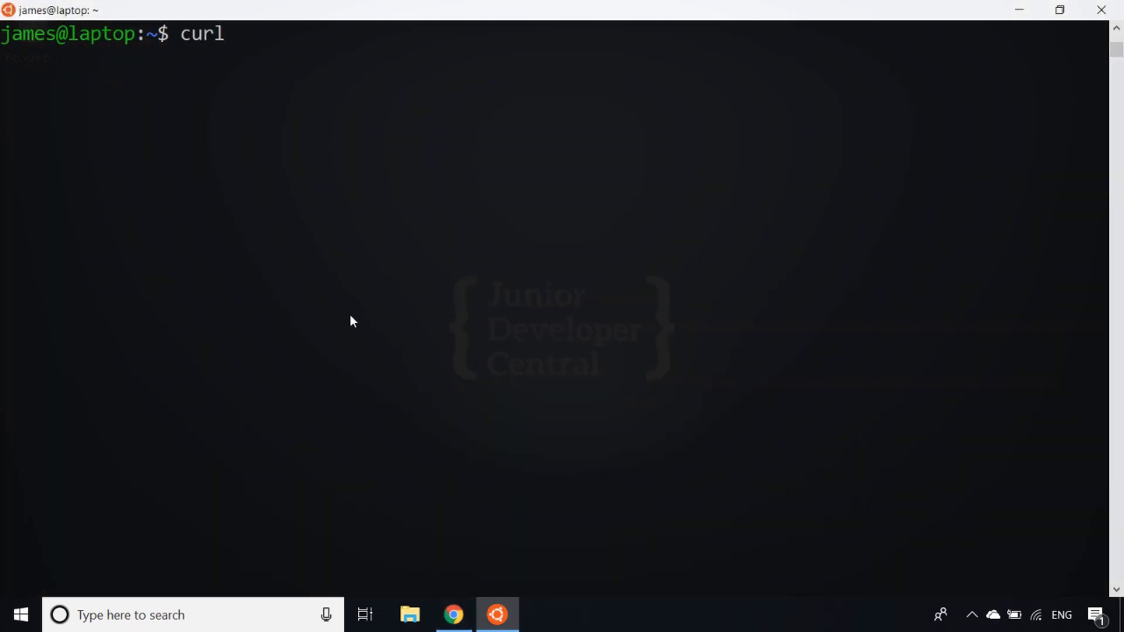
type("http://api.icndb.com/jokes/random/3")
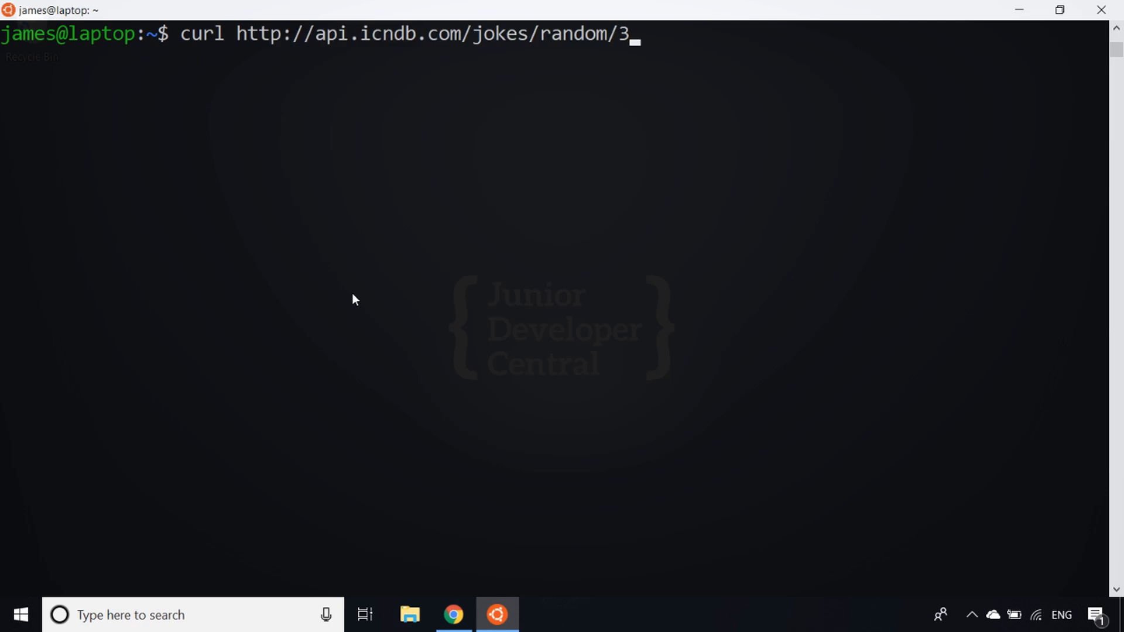
key("Return")
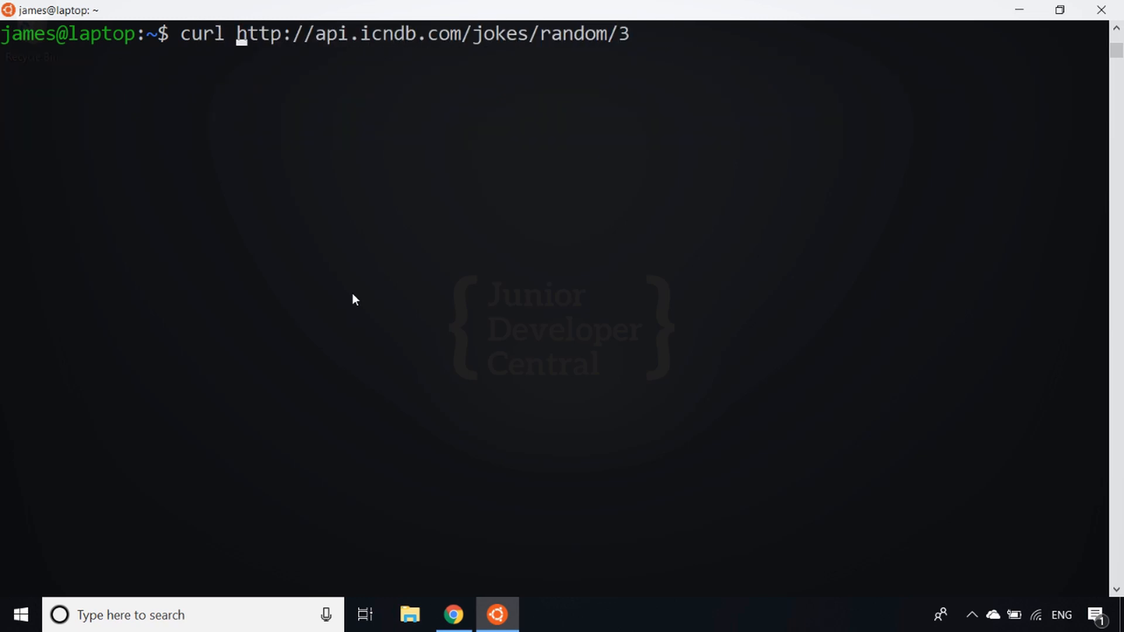
type("-s")
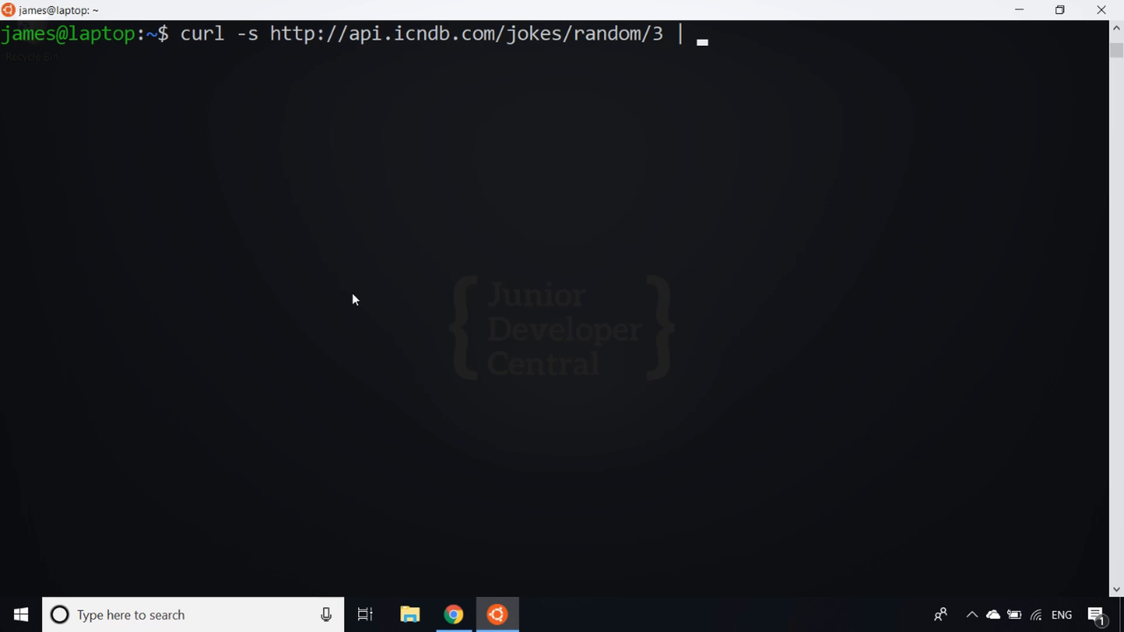
type("jq")
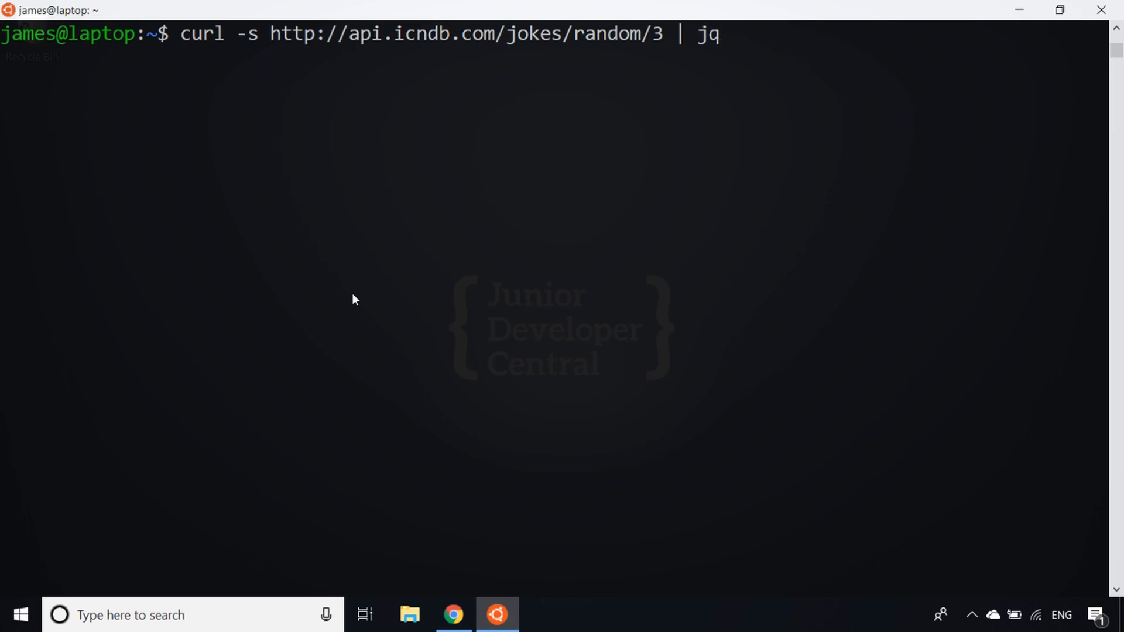
key("Return")
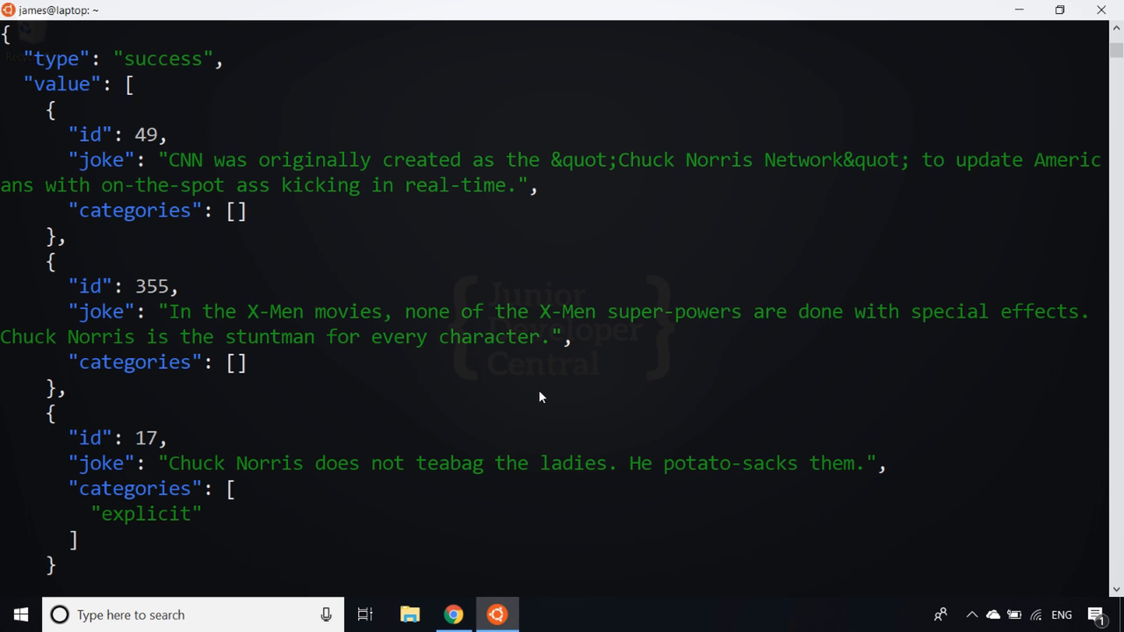
scroll("down", 3)
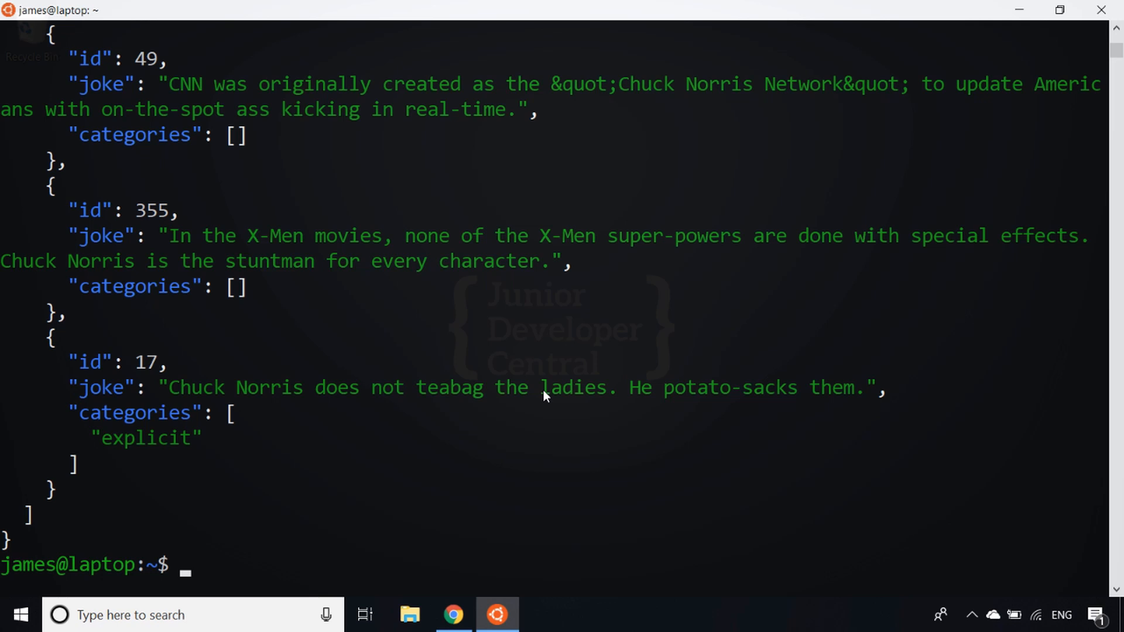
scroll("up", 3)
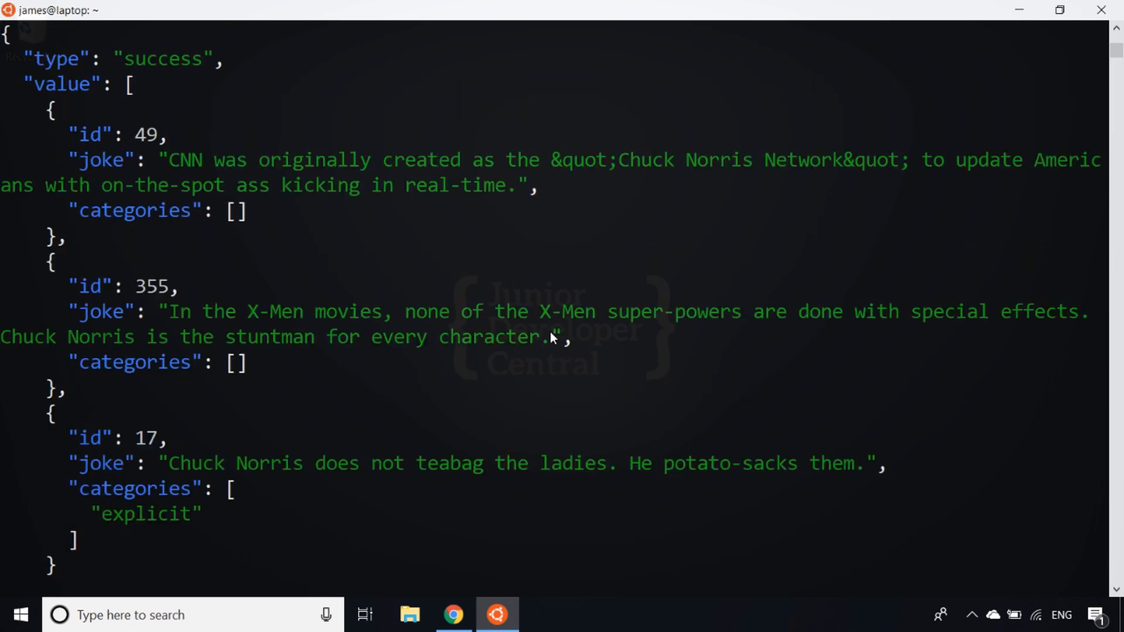
mouse_move(14, 77)
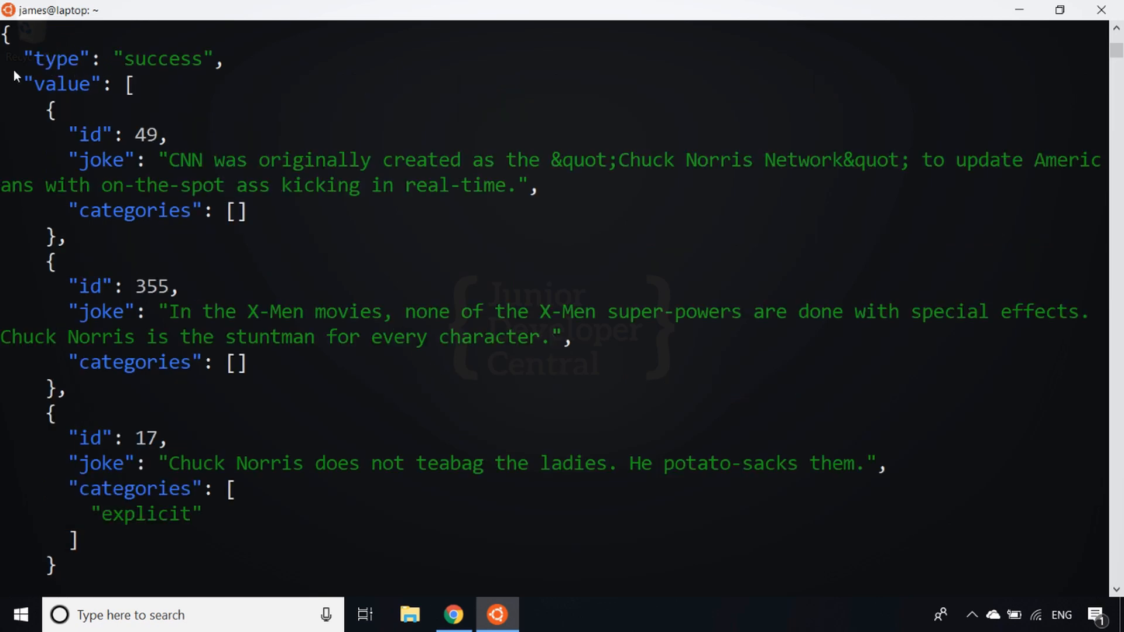
mouse_move(36, 90)
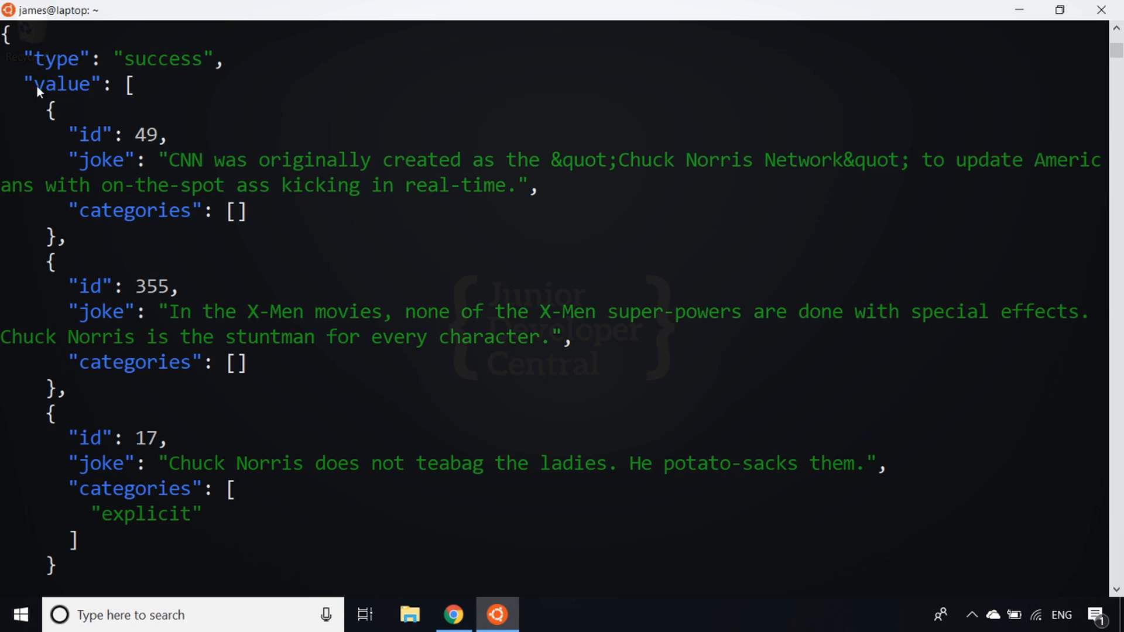
mouse_move(153, 242)
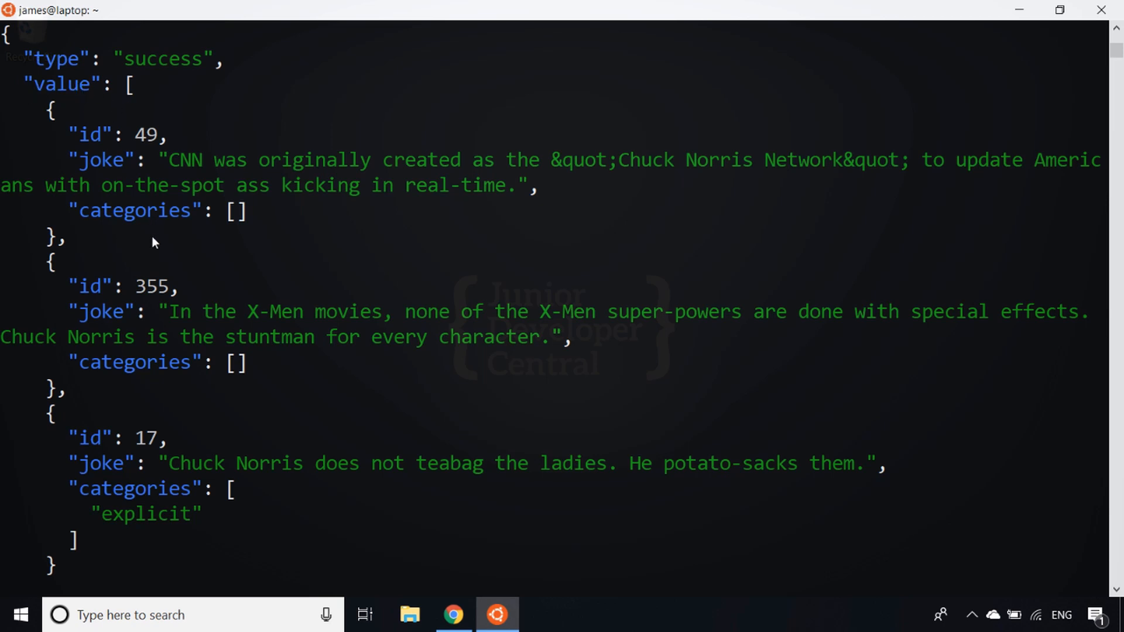
scroll("down", 3)
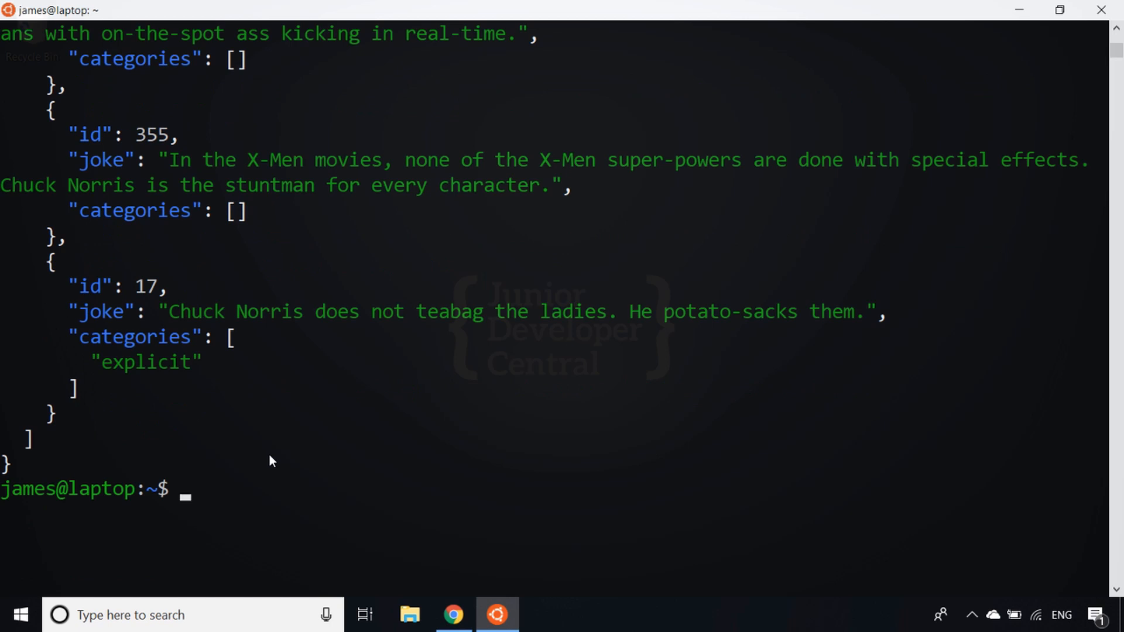
- Run the silent curl for three random jokes piped into jq '.' to print the whole response
type("curl -s http://api.icndb.com/jokes/random/3 | jq")
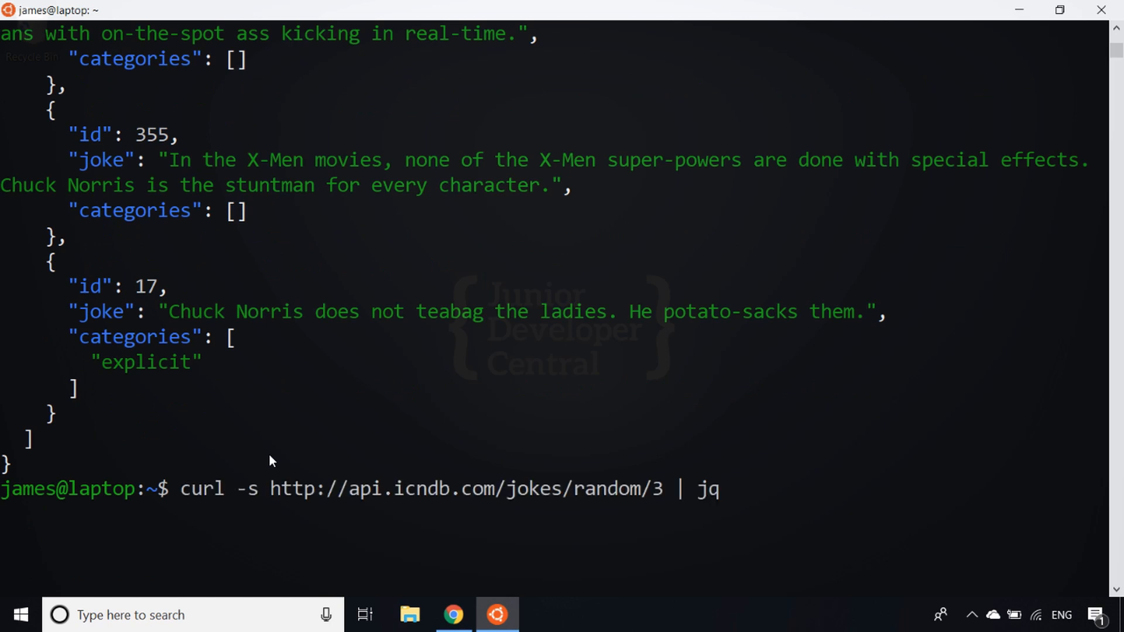
type("'")
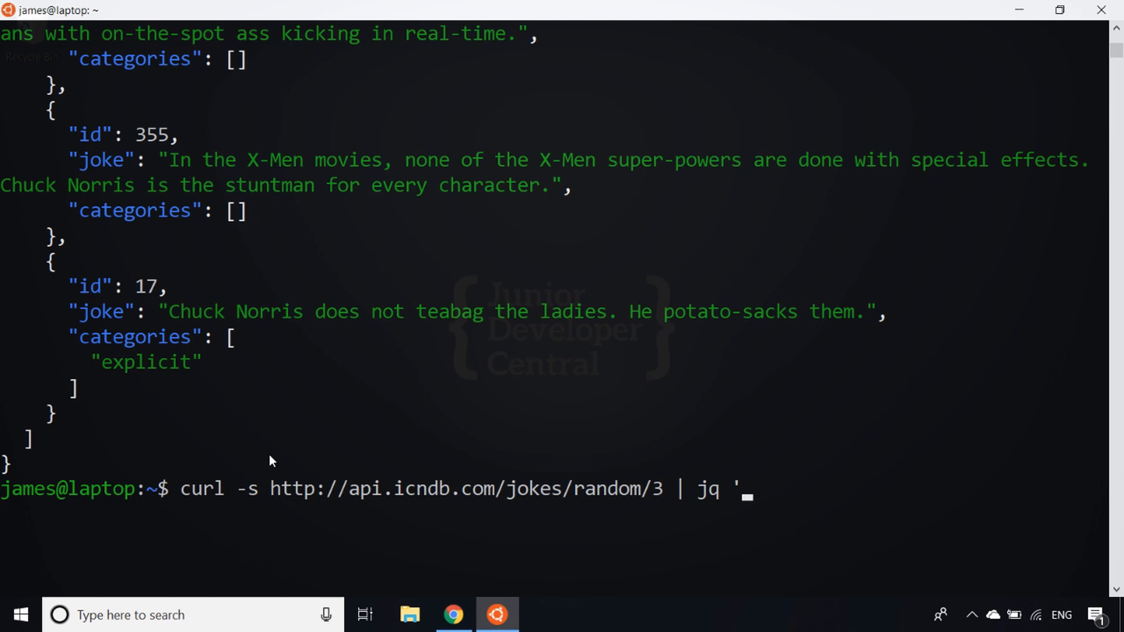
type("'")
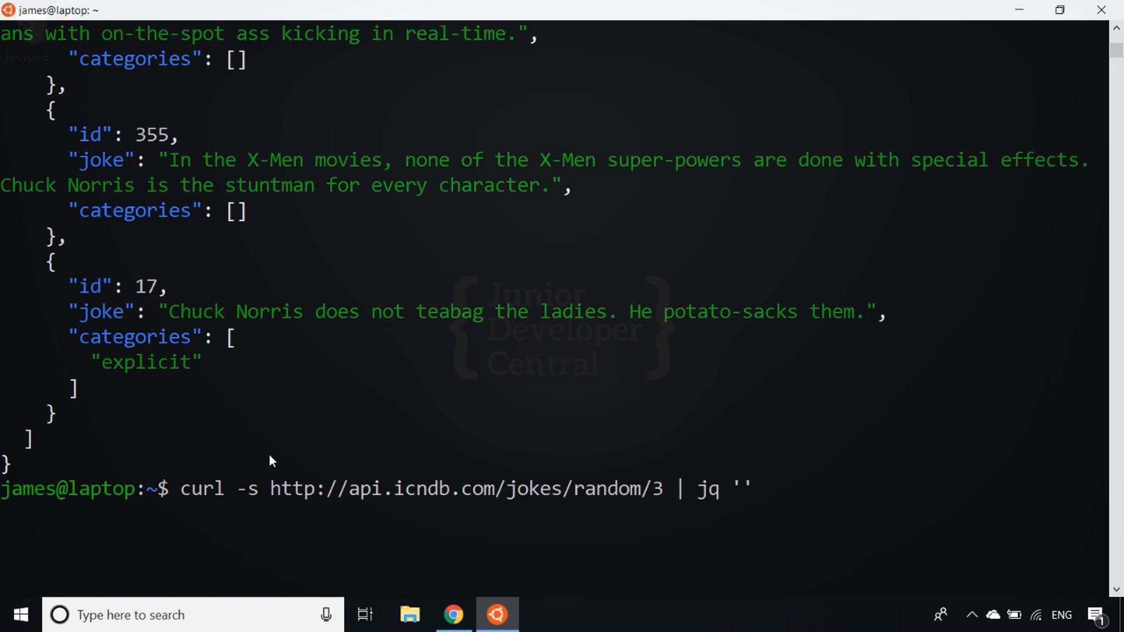
type(".")
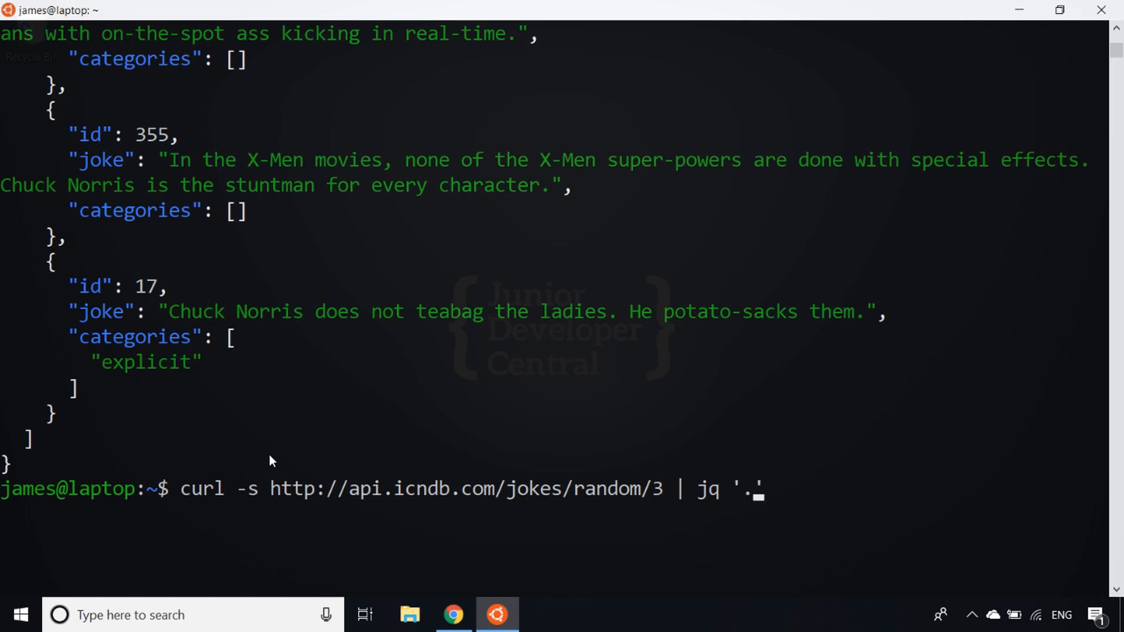
key("Return")
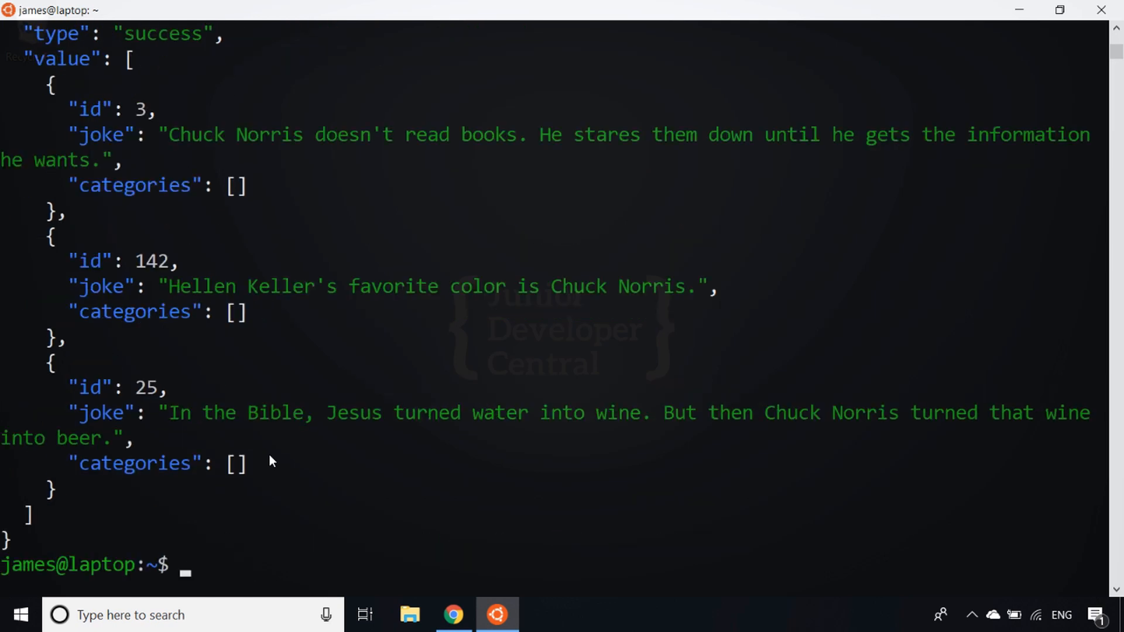
- Run the same fetch piped into jq '.value' to print only the jokes array
type("curl -s http://api.icndb.com/jokes/random/3 | jq '.'")
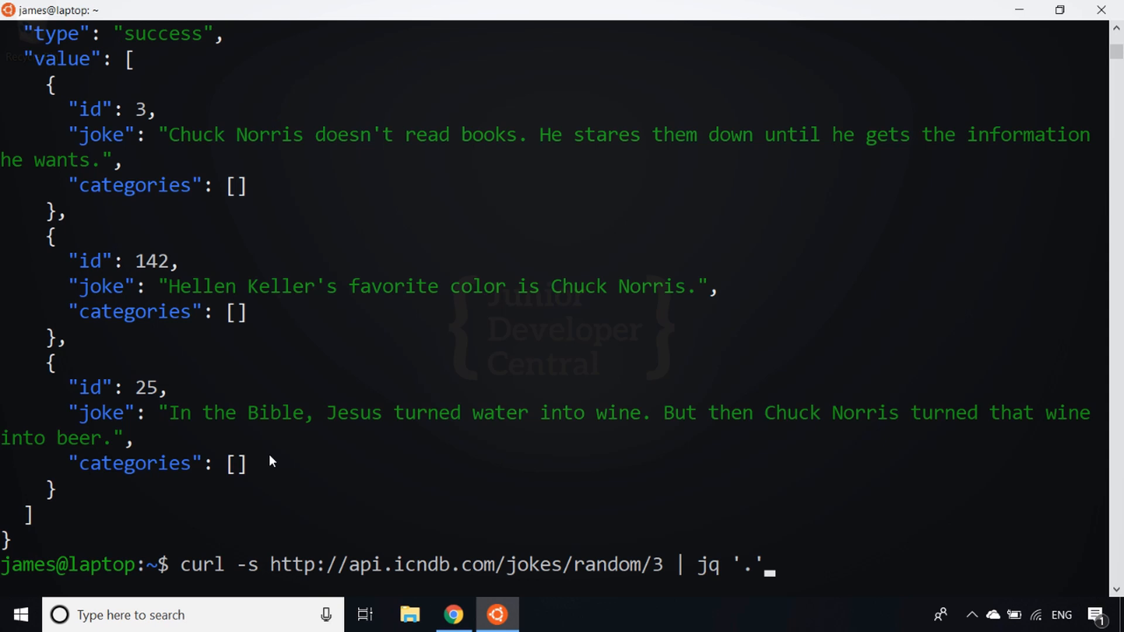
type("value")
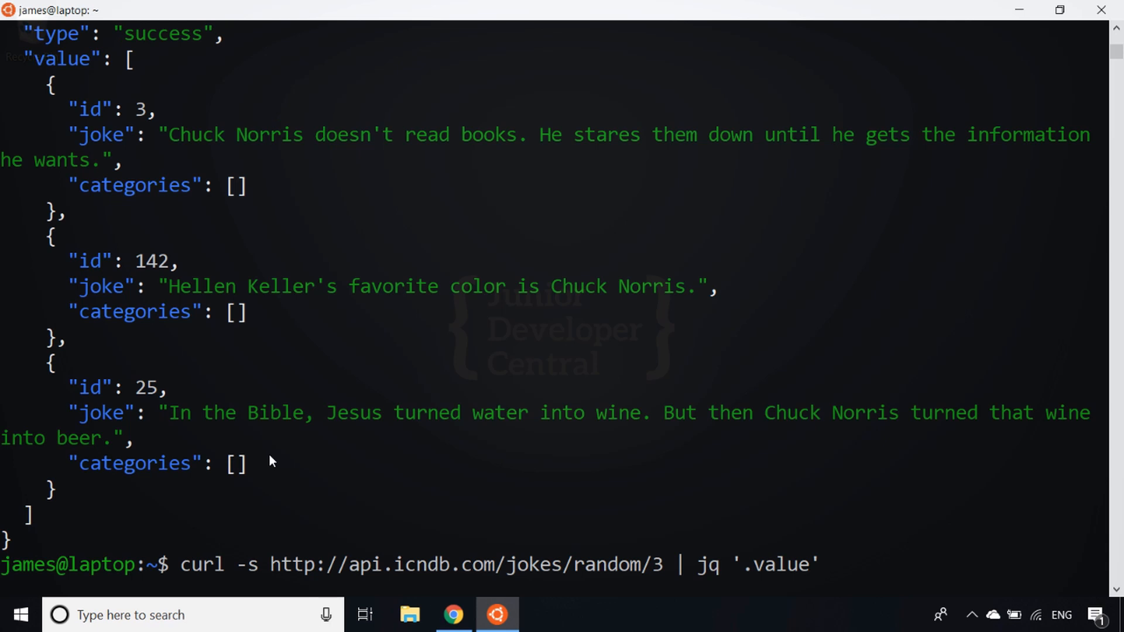
key("Return")
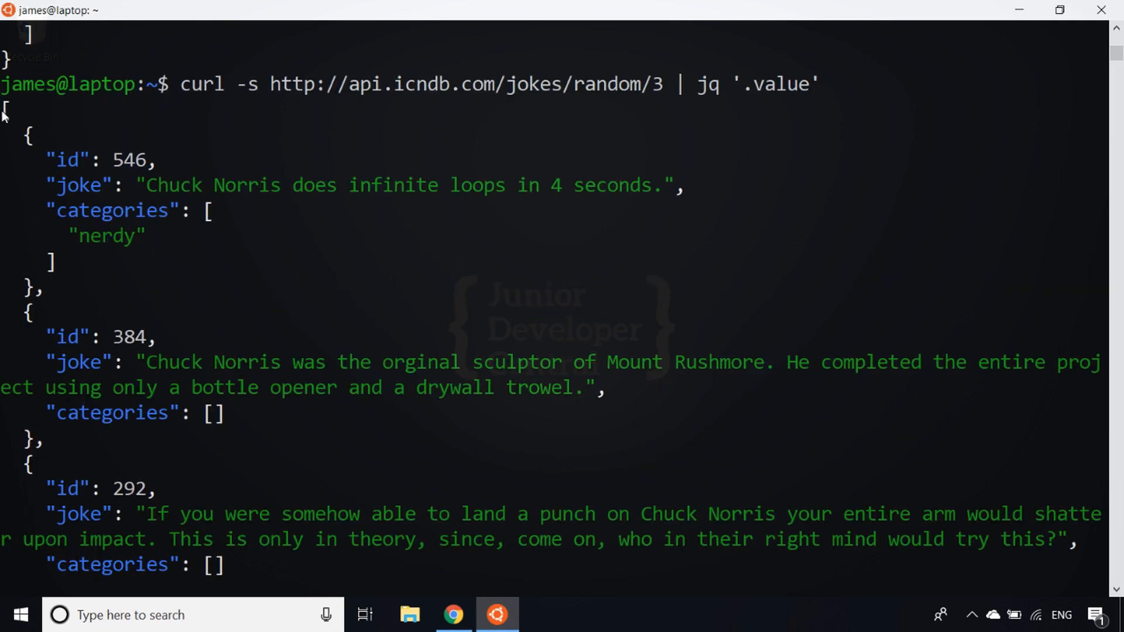
mouse_move(240, 327)
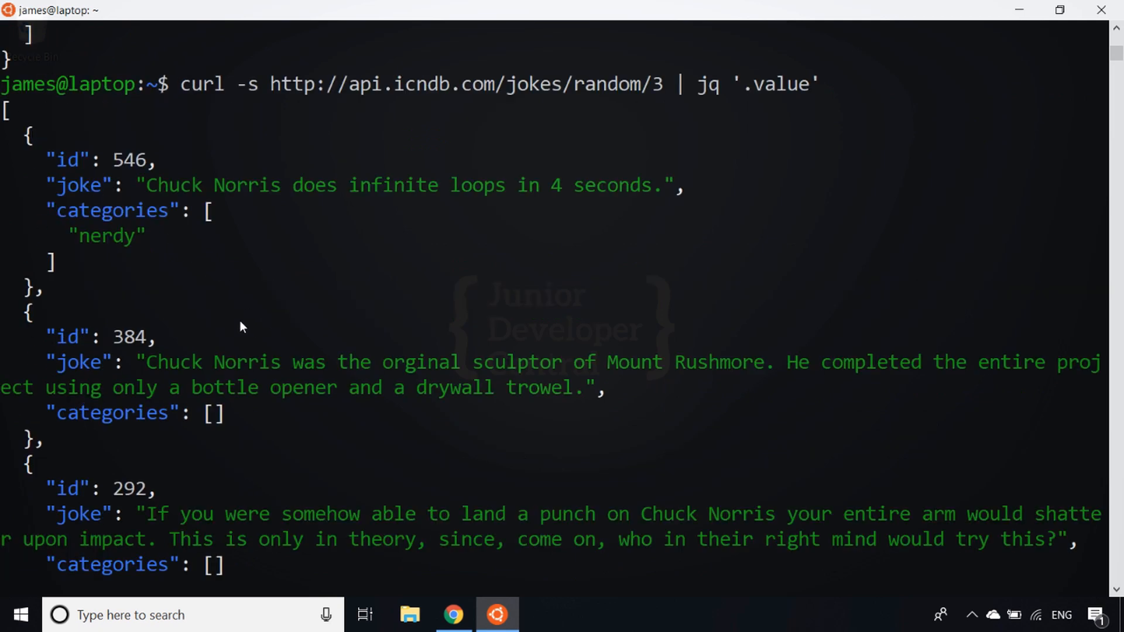
mouse_move(260, 320)
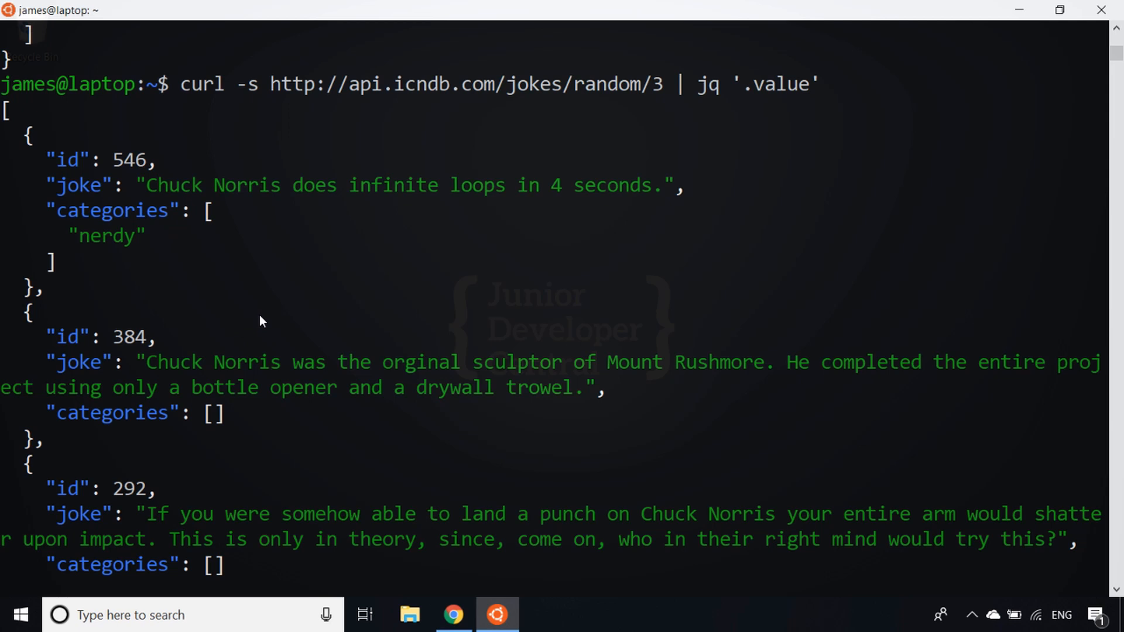
- Filter with jq '.value[0]' for the first joke object, then '.value[0].joke' for just its text
scroll("down", 3)
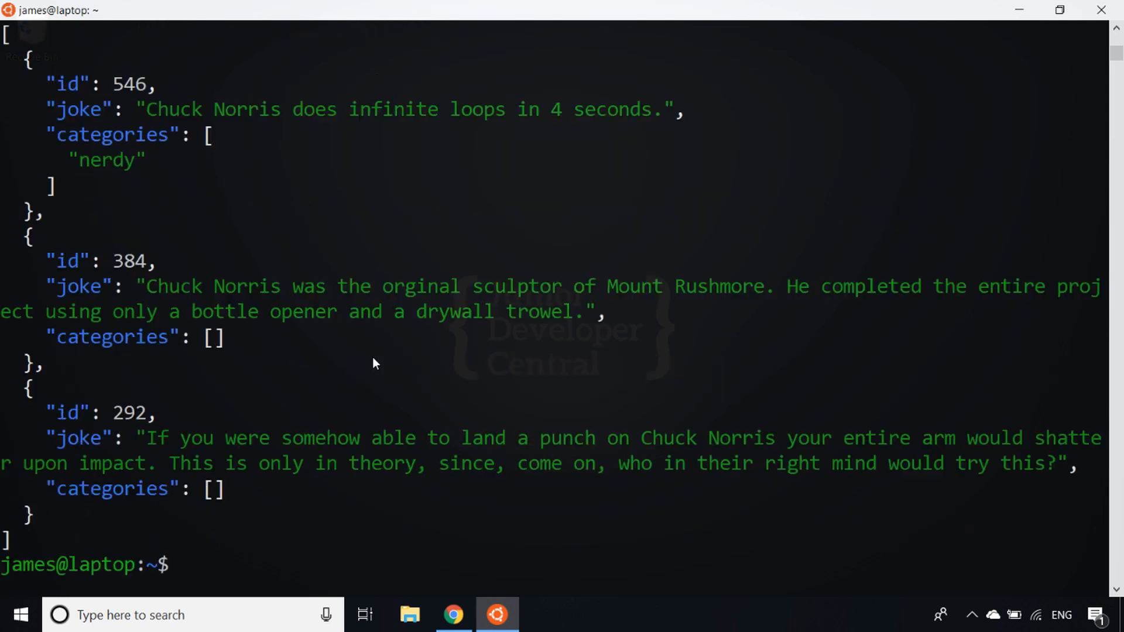
type("curl -s http://api.icndb.com/jokes/random/3 | jq '.value[")
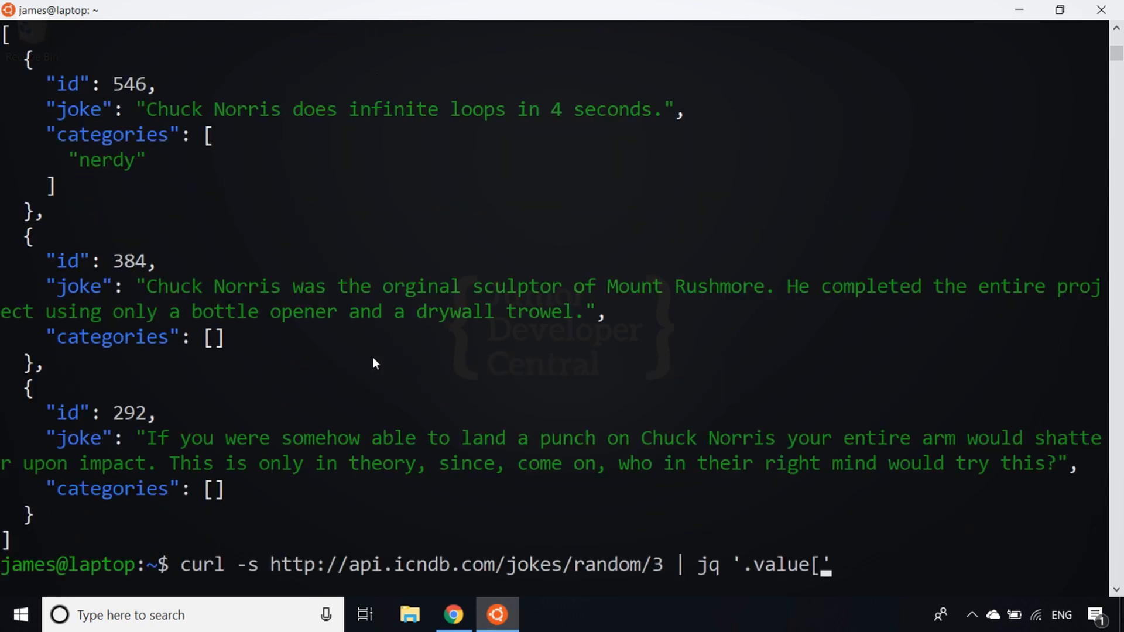
type("0'")
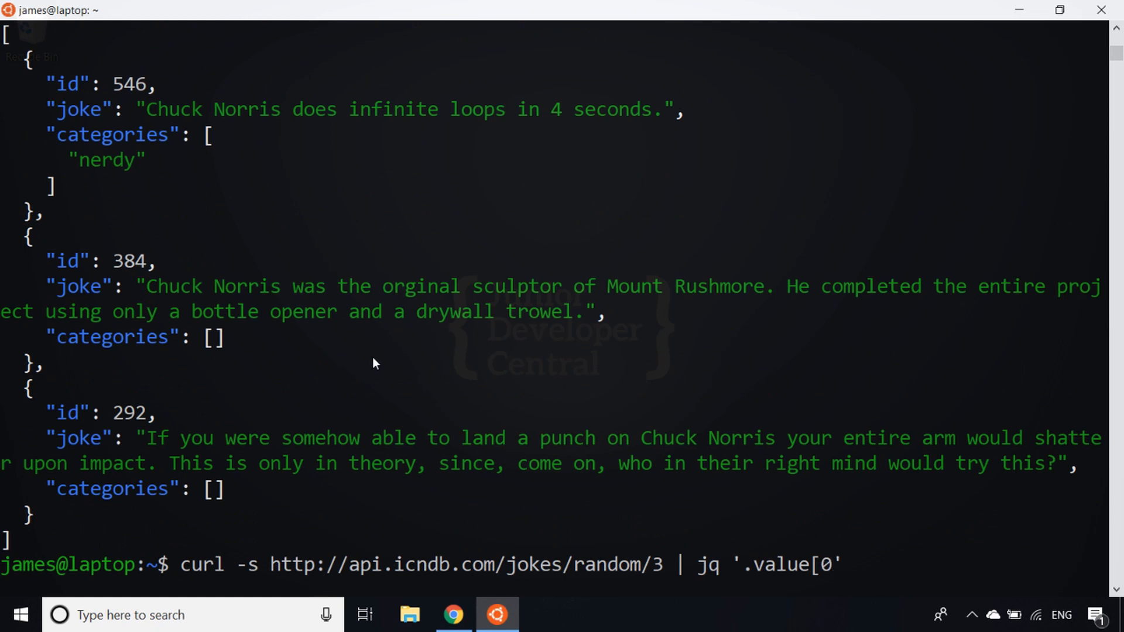
type("]'")
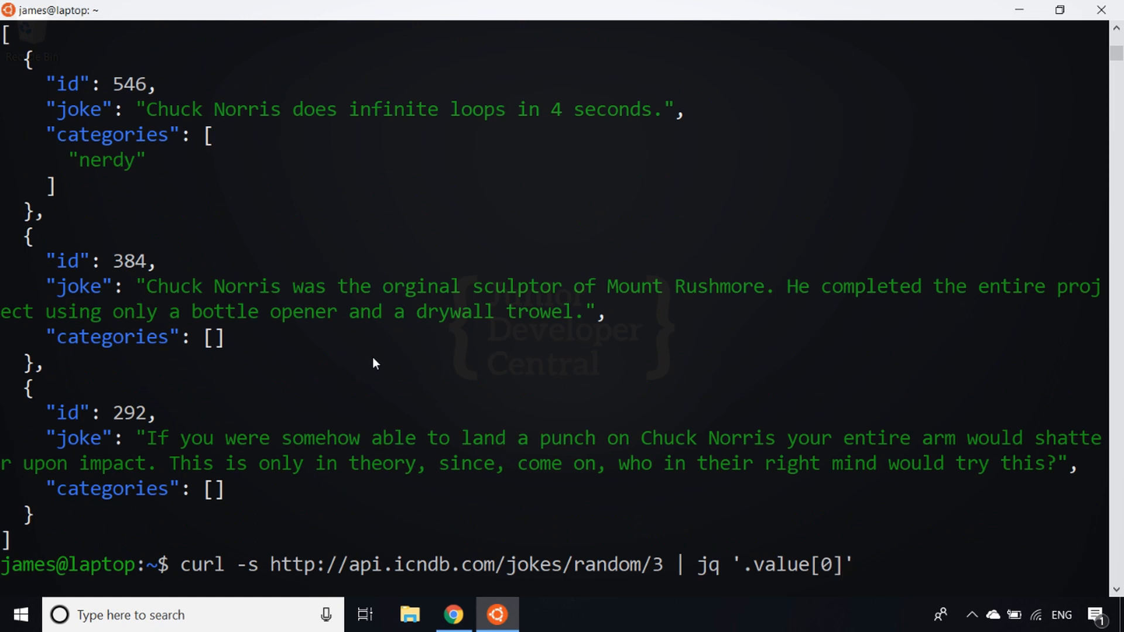
key("Return")
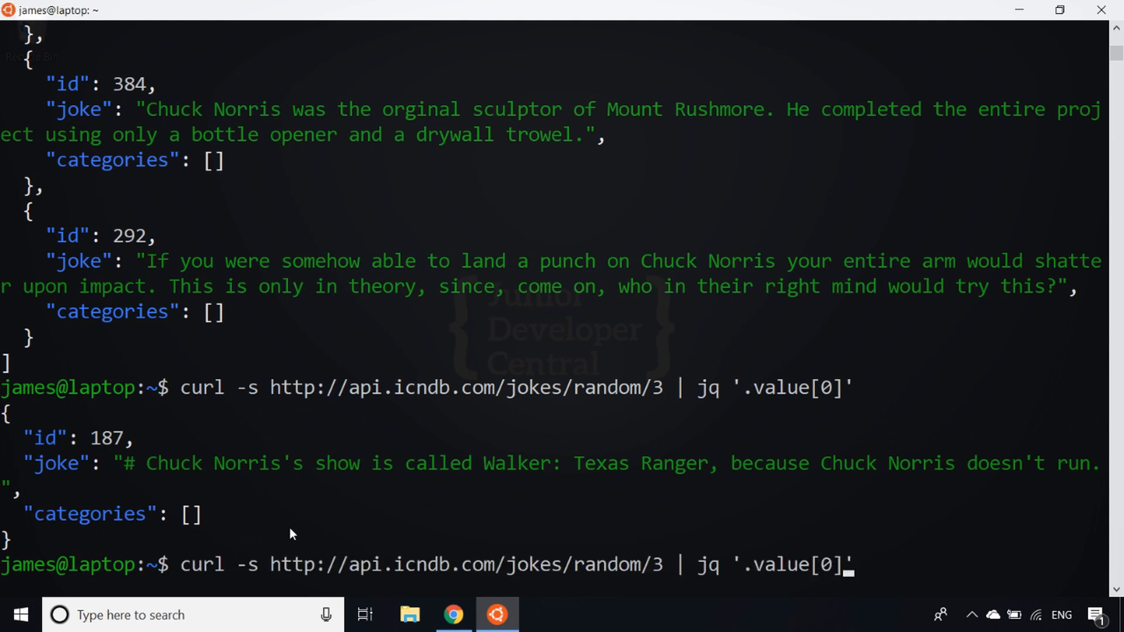
type(".joke")
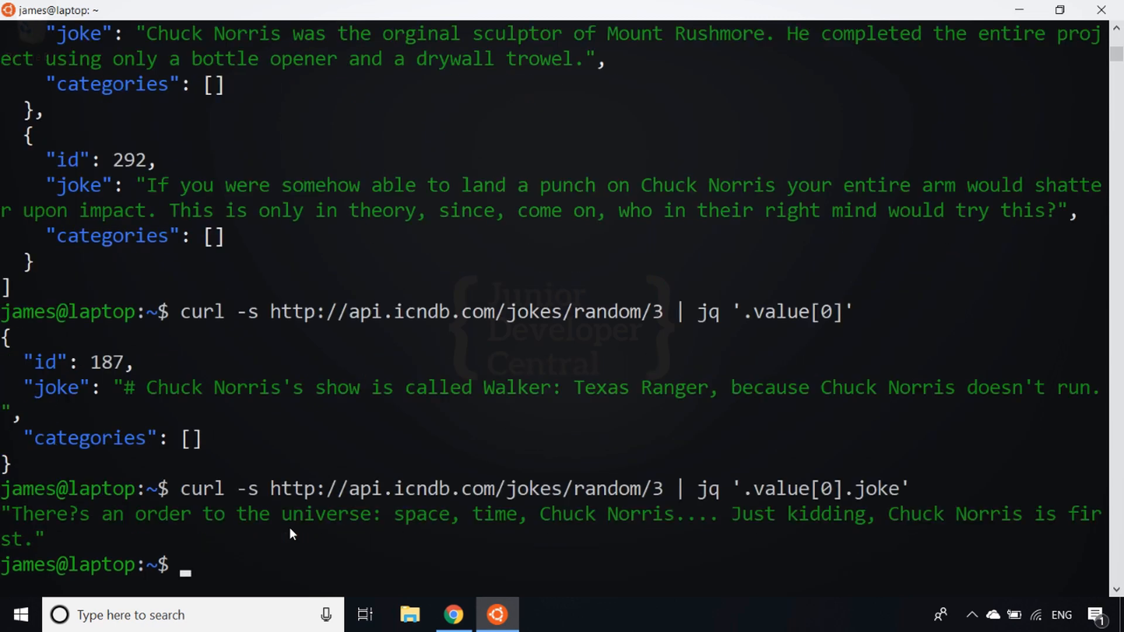
mouse_move(29, 459)
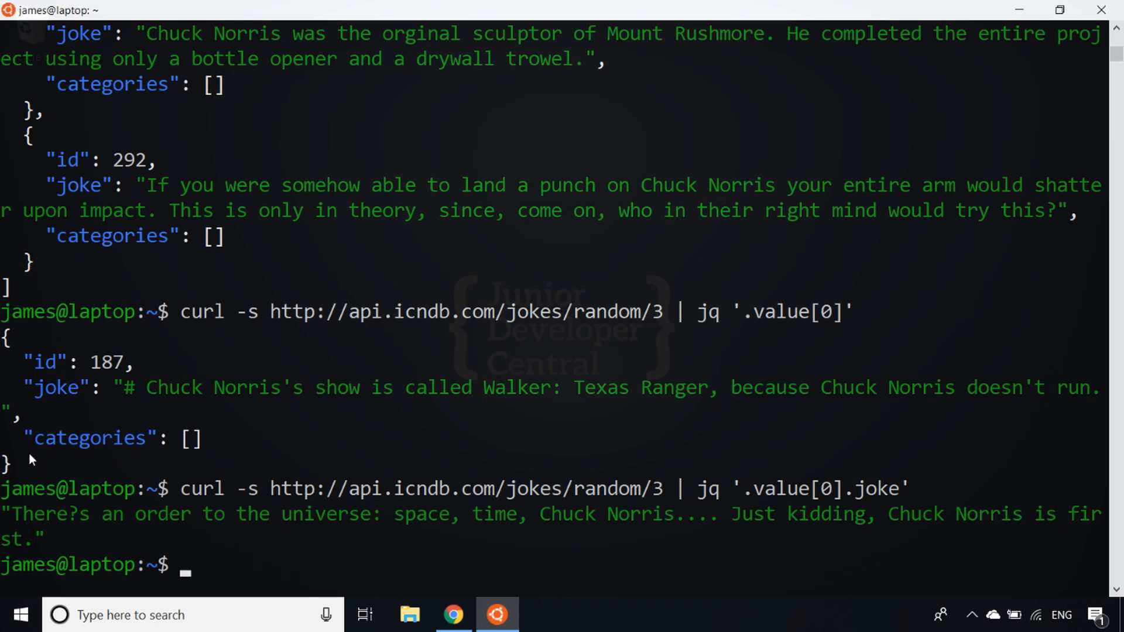
mouse_move(199, 447)
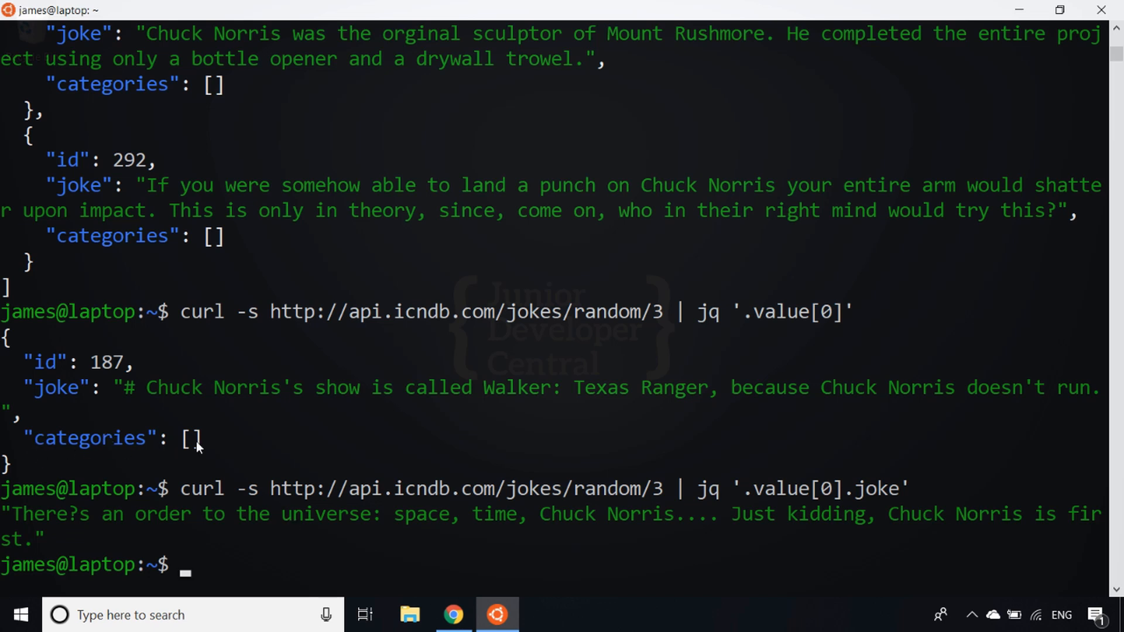
mouse_move(195, 446)
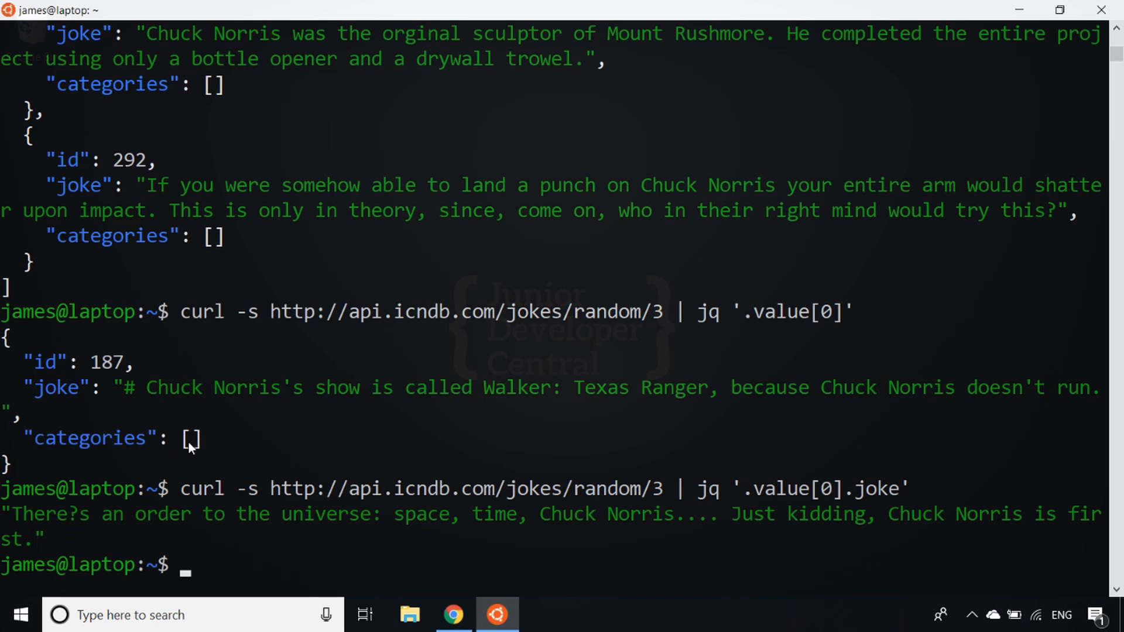
mouse_move(817, 541)
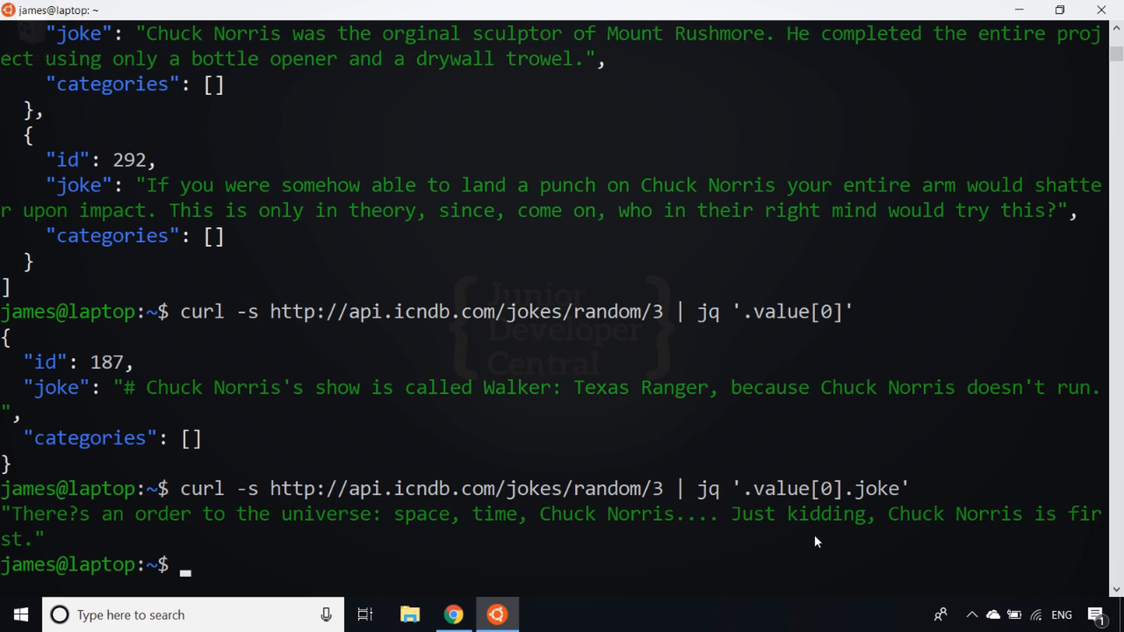
mouse_move(773, 508)
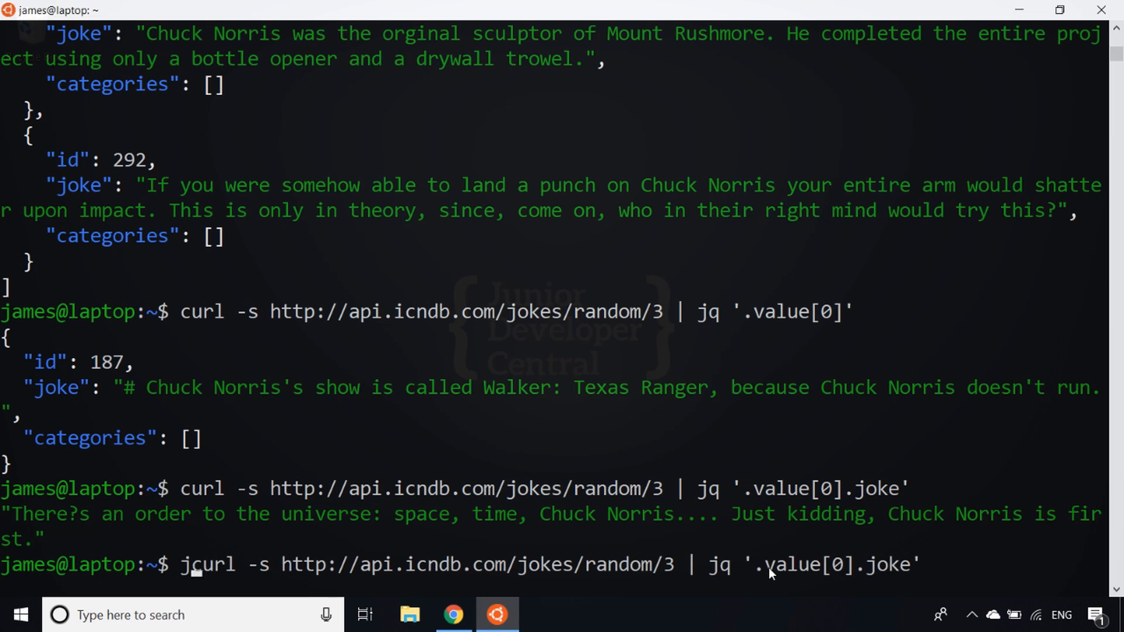
- Store the '.value[0].joke' result in joke=$(...) and echo $joke to print the Kentucky Fried Chicken joke
type("oke=")
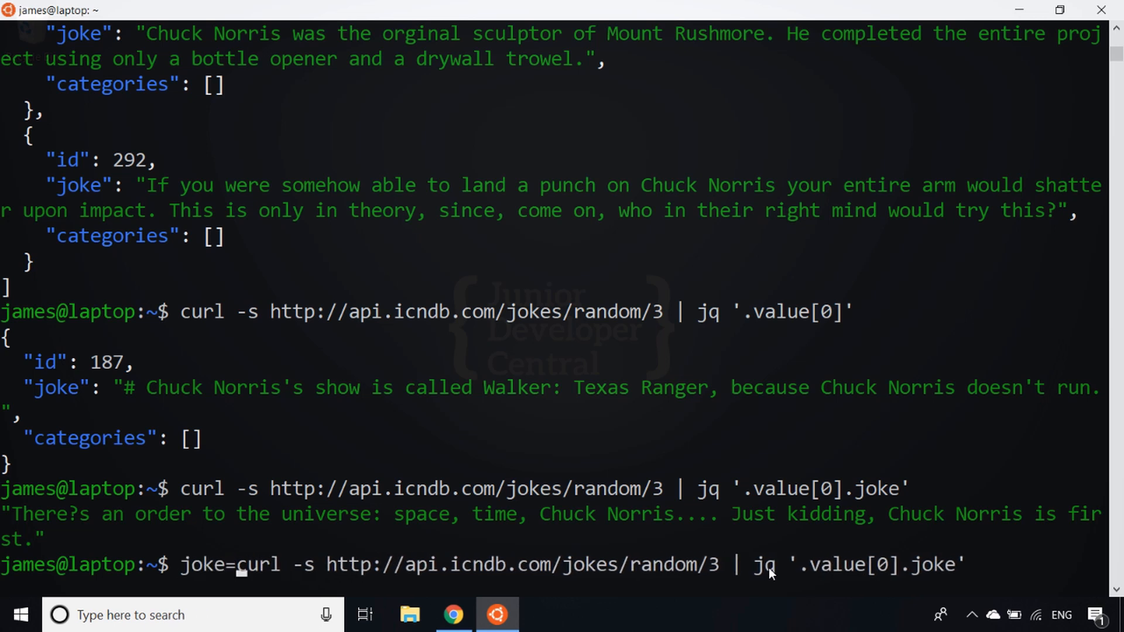
type("$(")
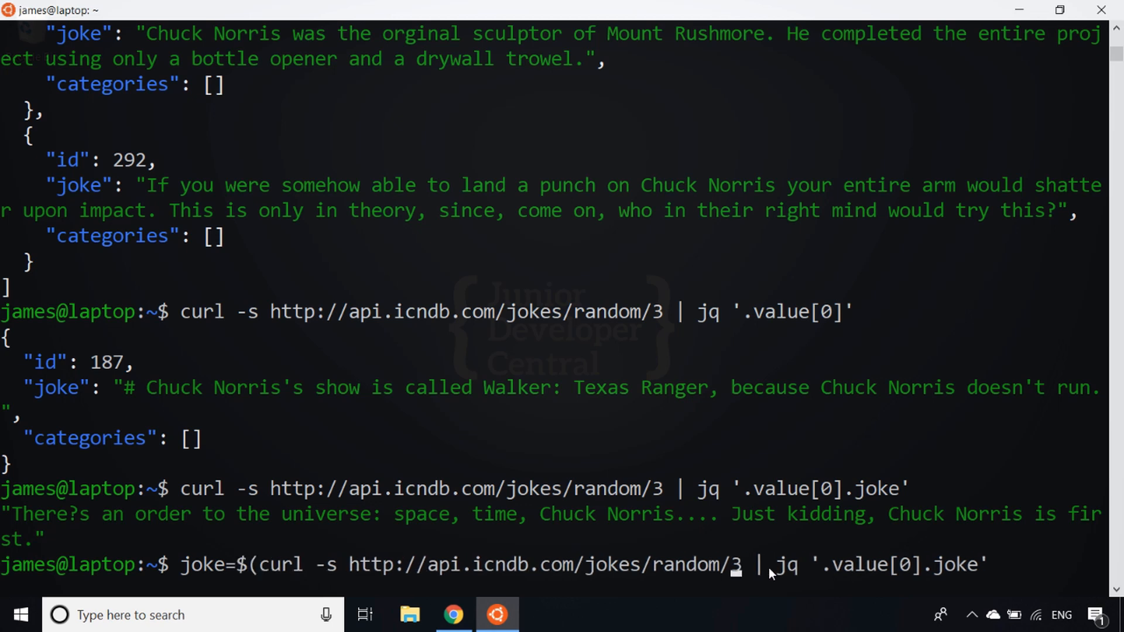
type(")")
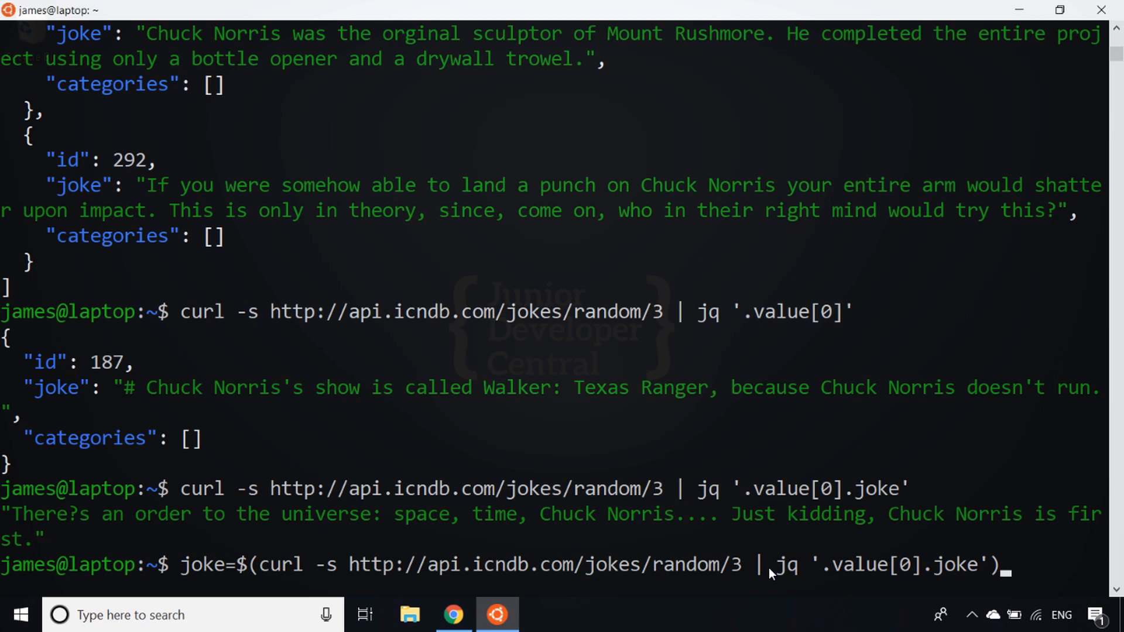
key("Return")
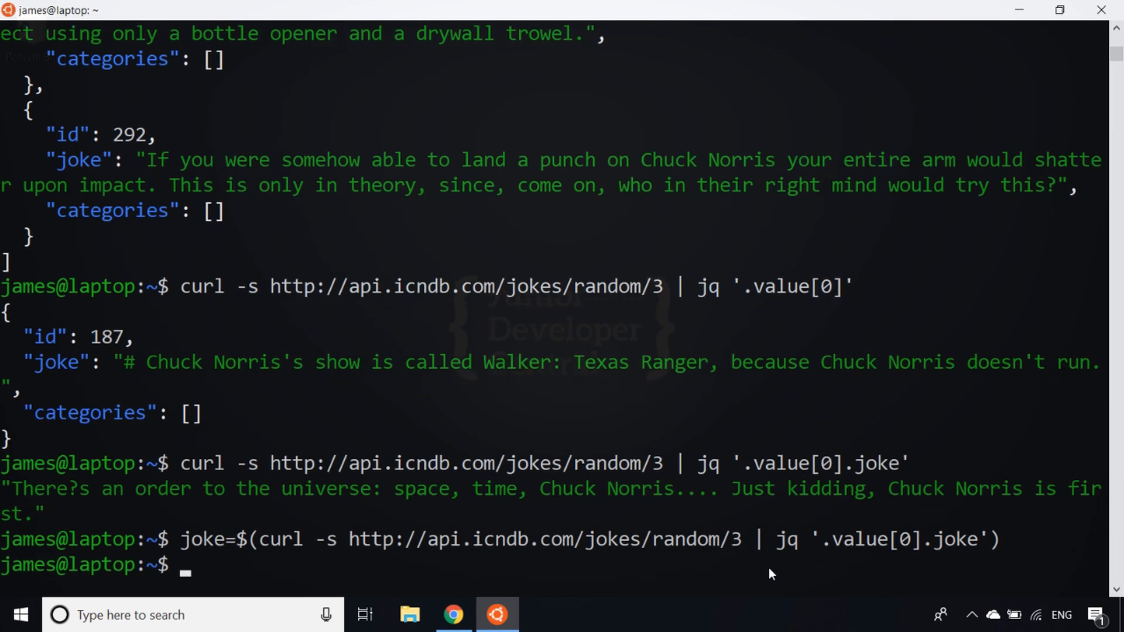
type("echo $")
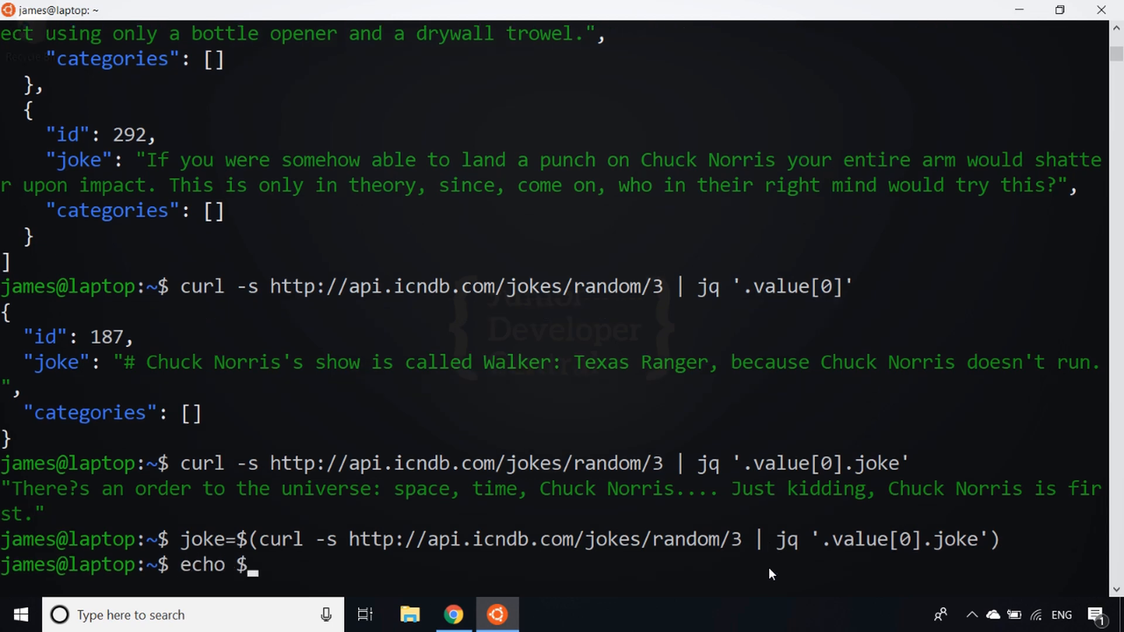
key("Return")
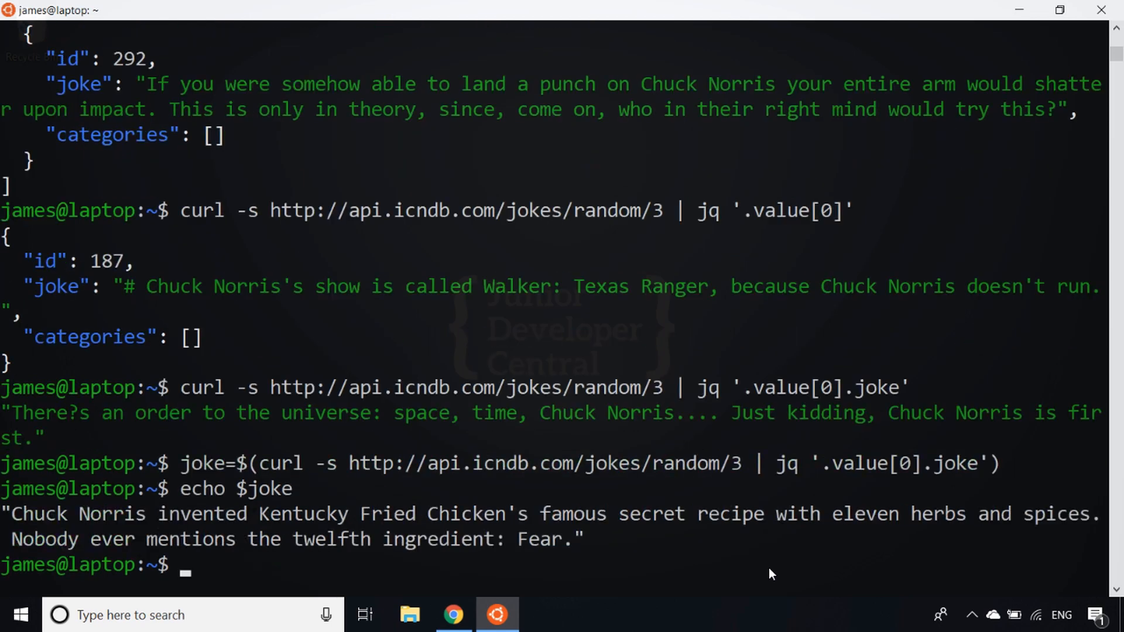